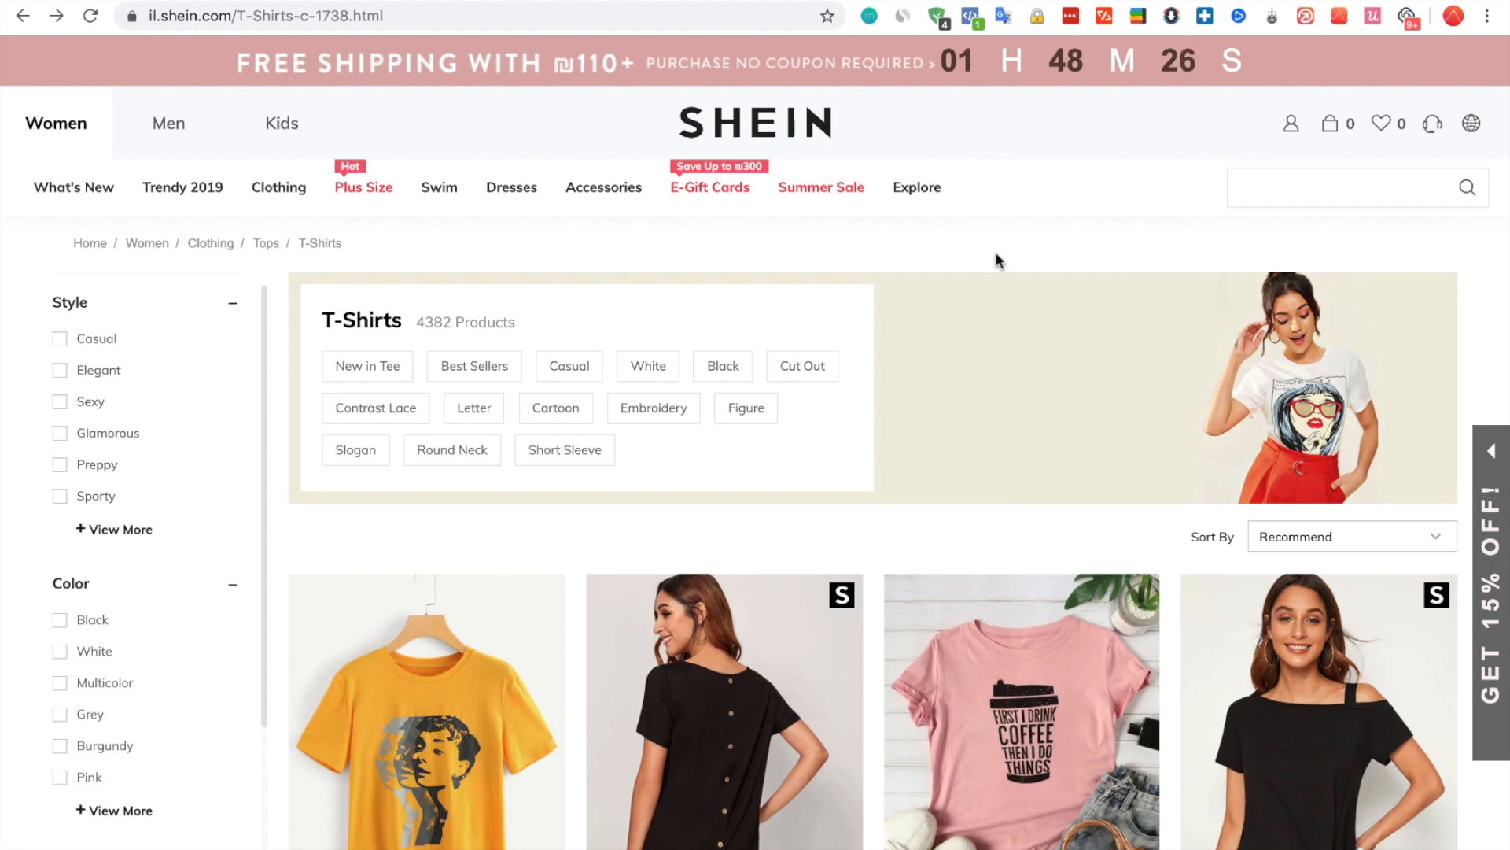
# Step: Open the SHEIN Asymmetrical Neck Solid Top from the T-Shirts listing
pyautogui.scroll(-3)
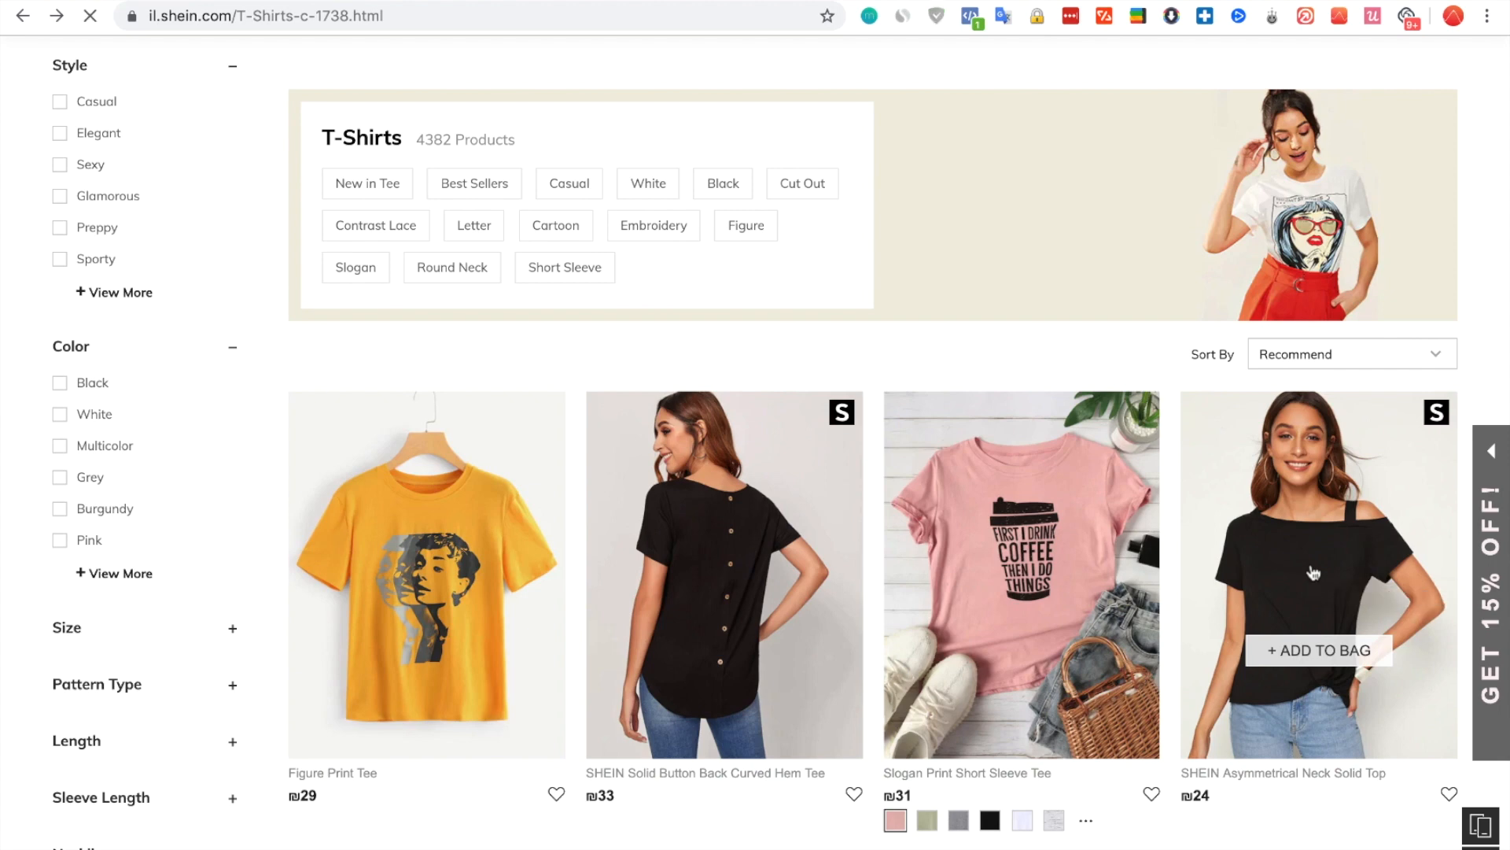
pyautogui.click(1319, 573)
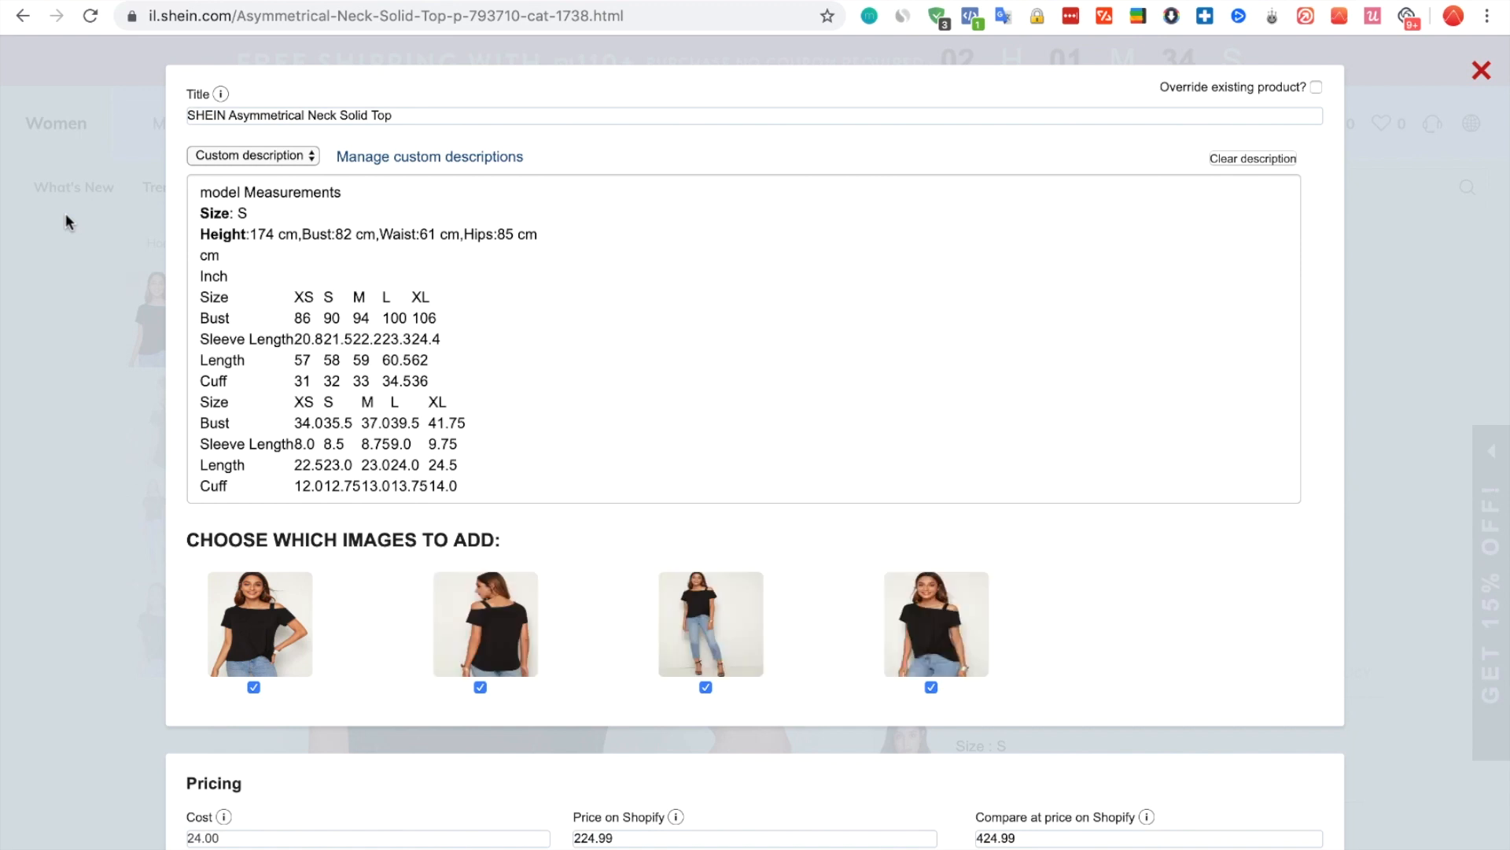
pyautogui.moveTo(606, 101)
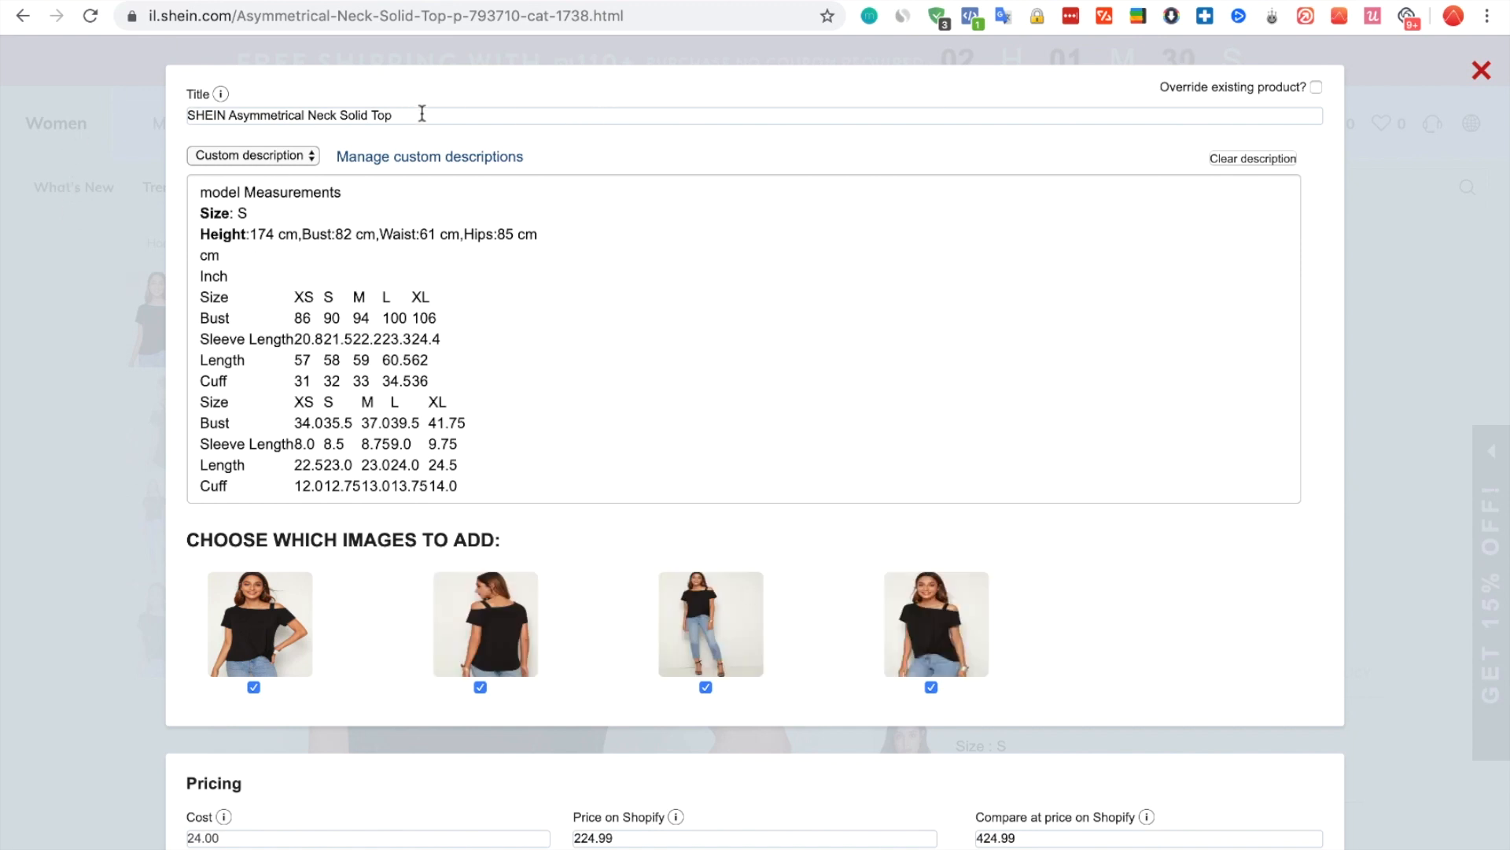
# Step: Review the size-table description and import settings with all variants and the Dress collection
pyautogui.moveTo(285, 297); pyautogui.dragTo(460, 486)
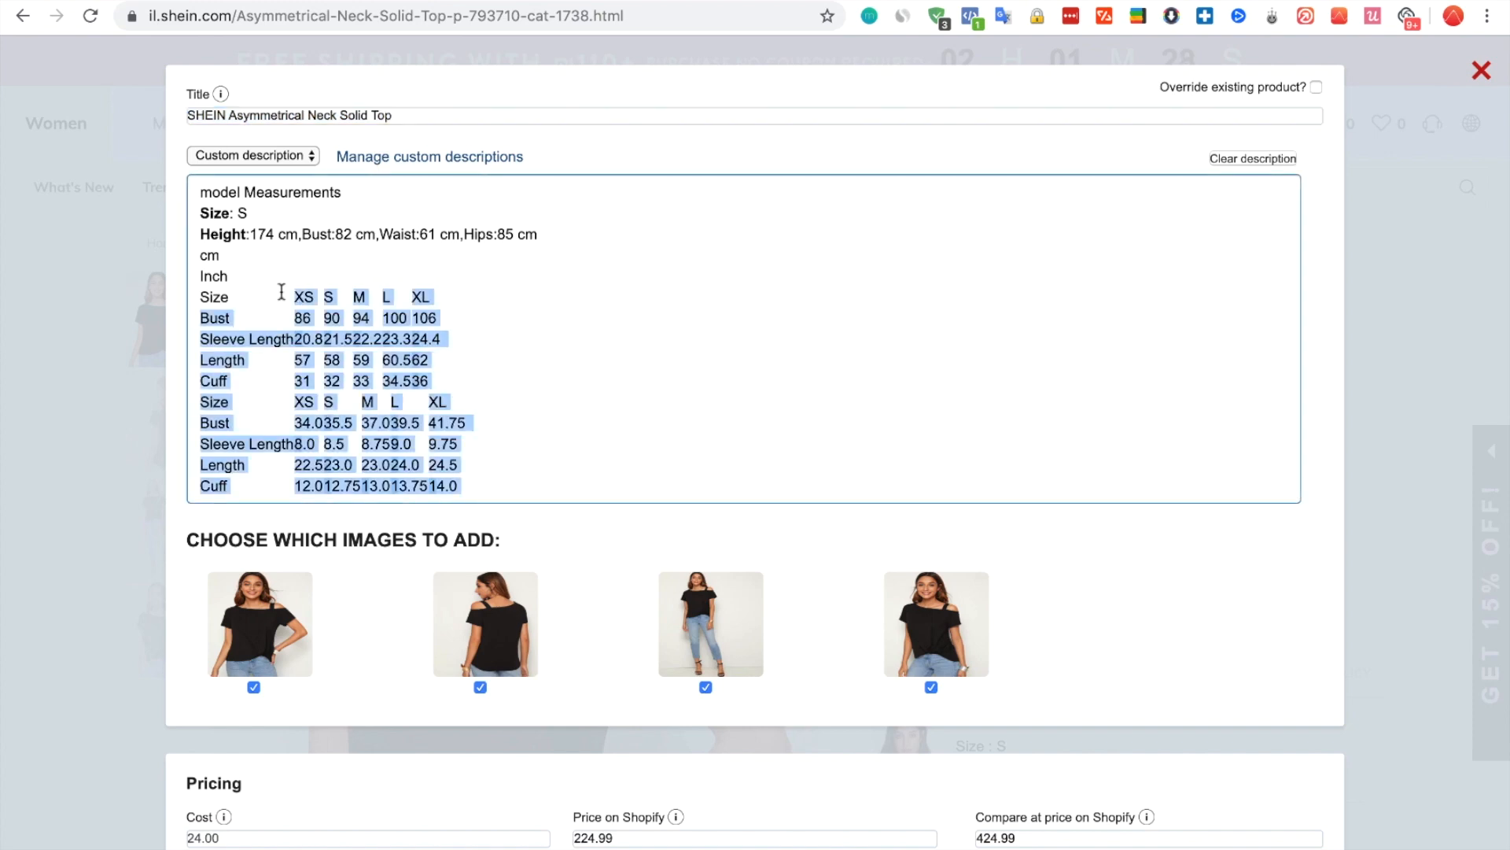
pyautogui.scroll(-3)
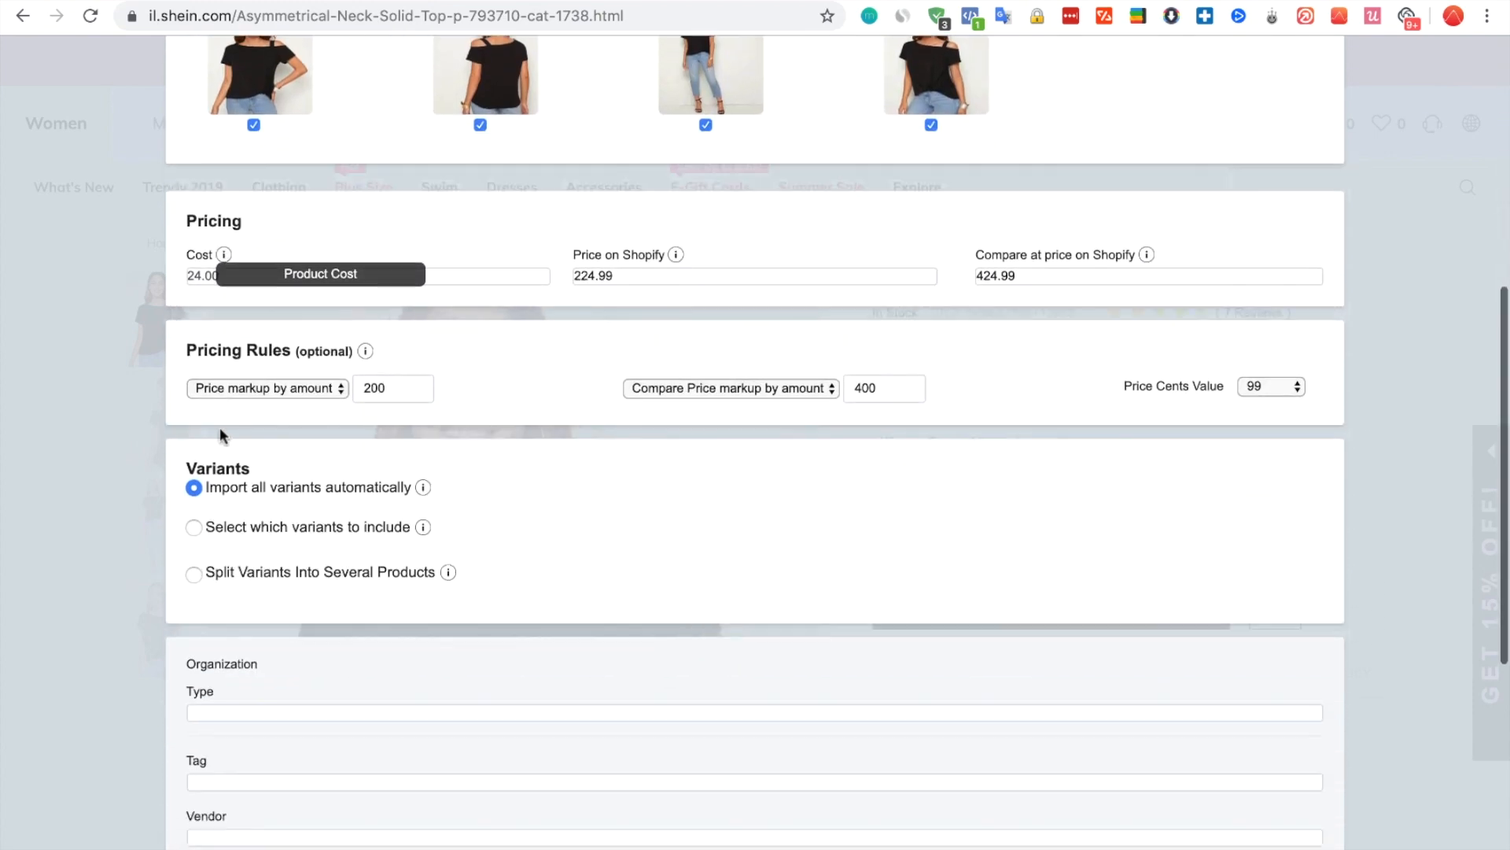
pyautogui.scroll(-3)
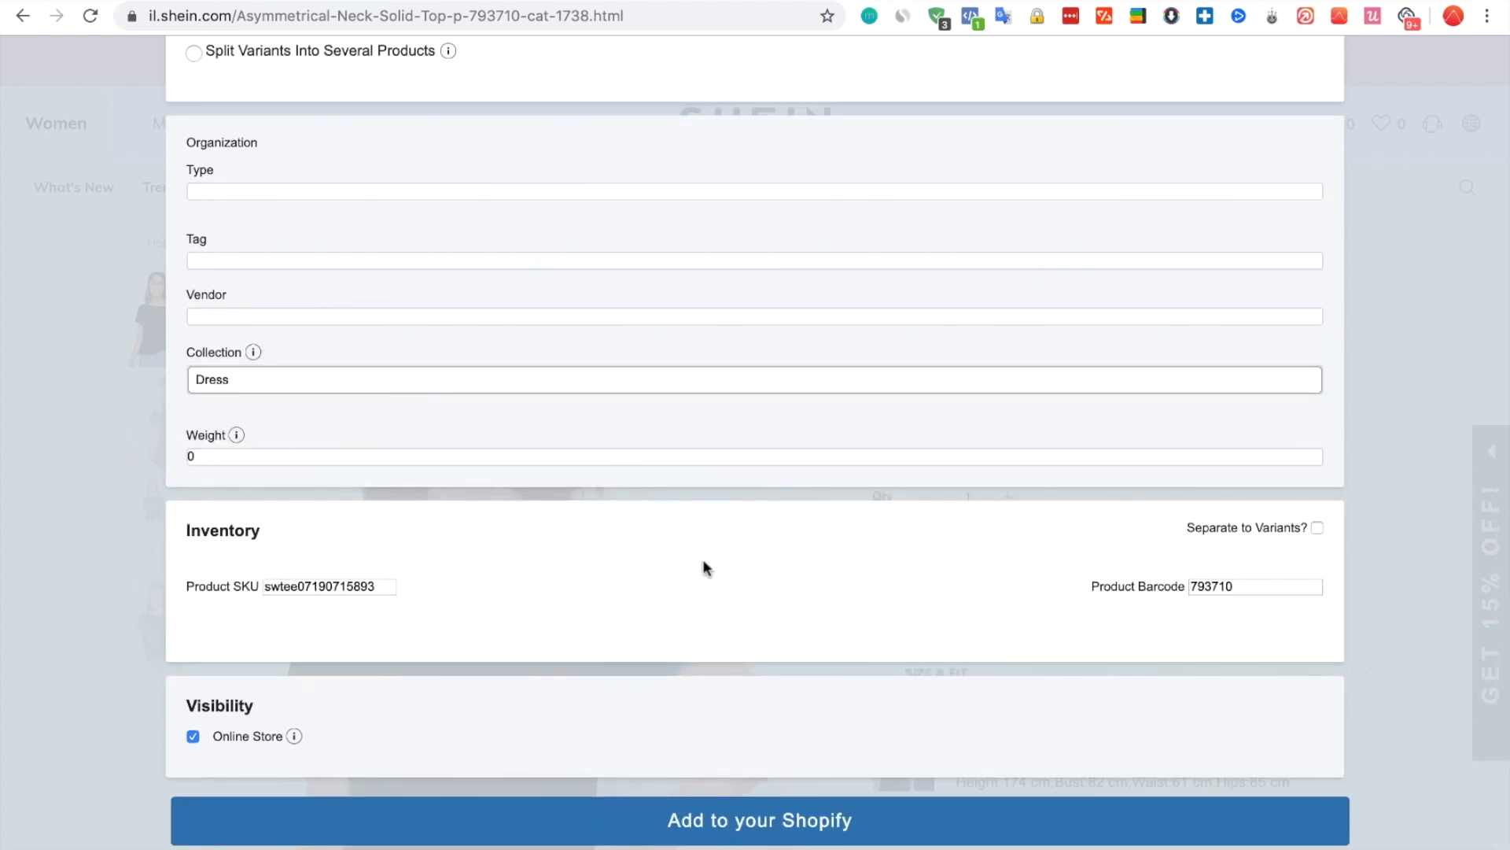
pyautogui.moveTo(738, 819)
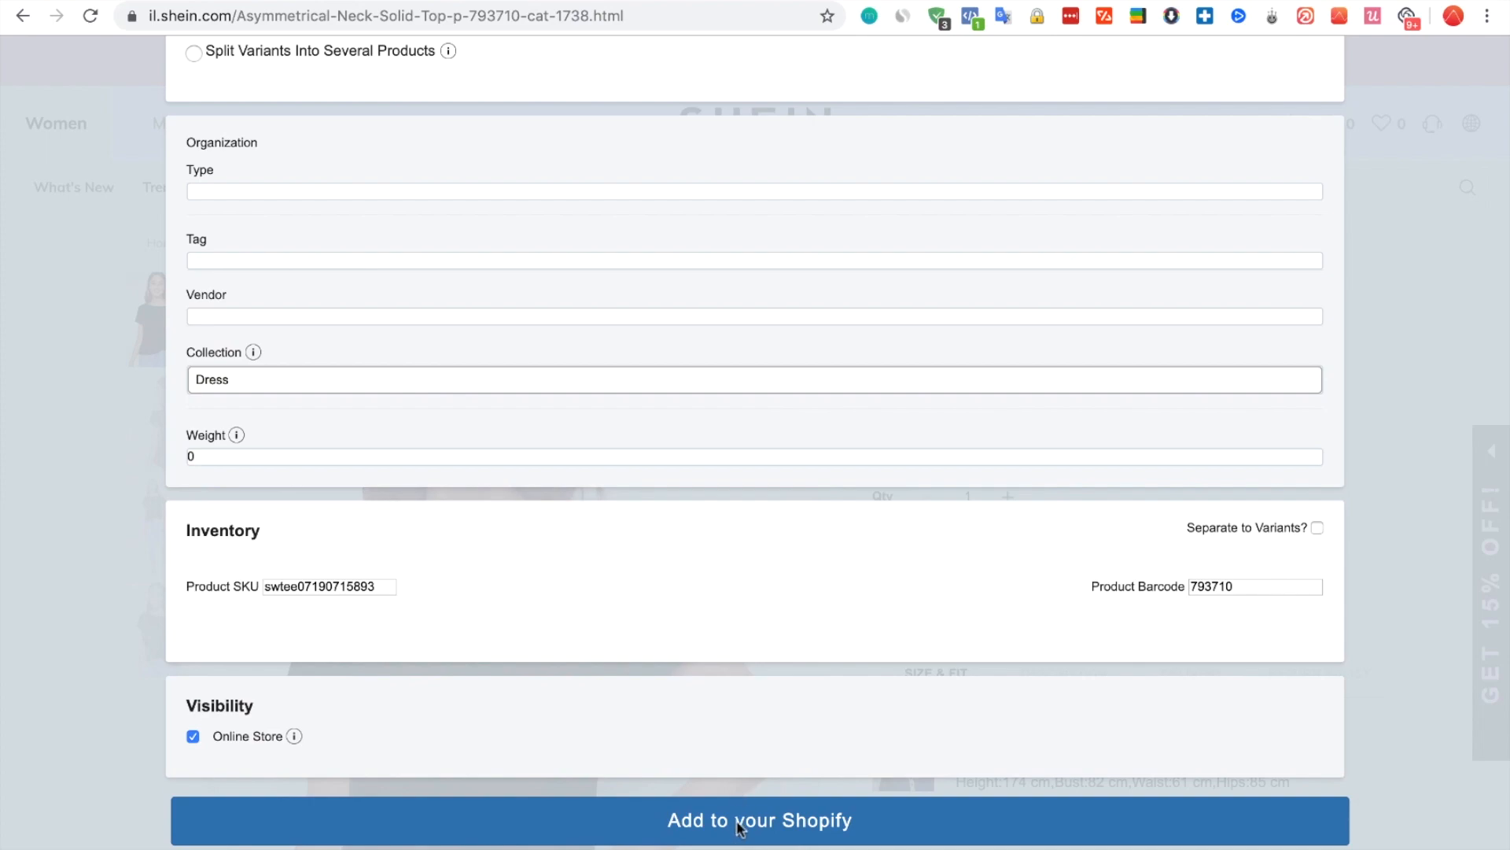
# Step: Add the top to the Shopify store and open it for editing in Shopify admin
pyautogui.click(758, 820)
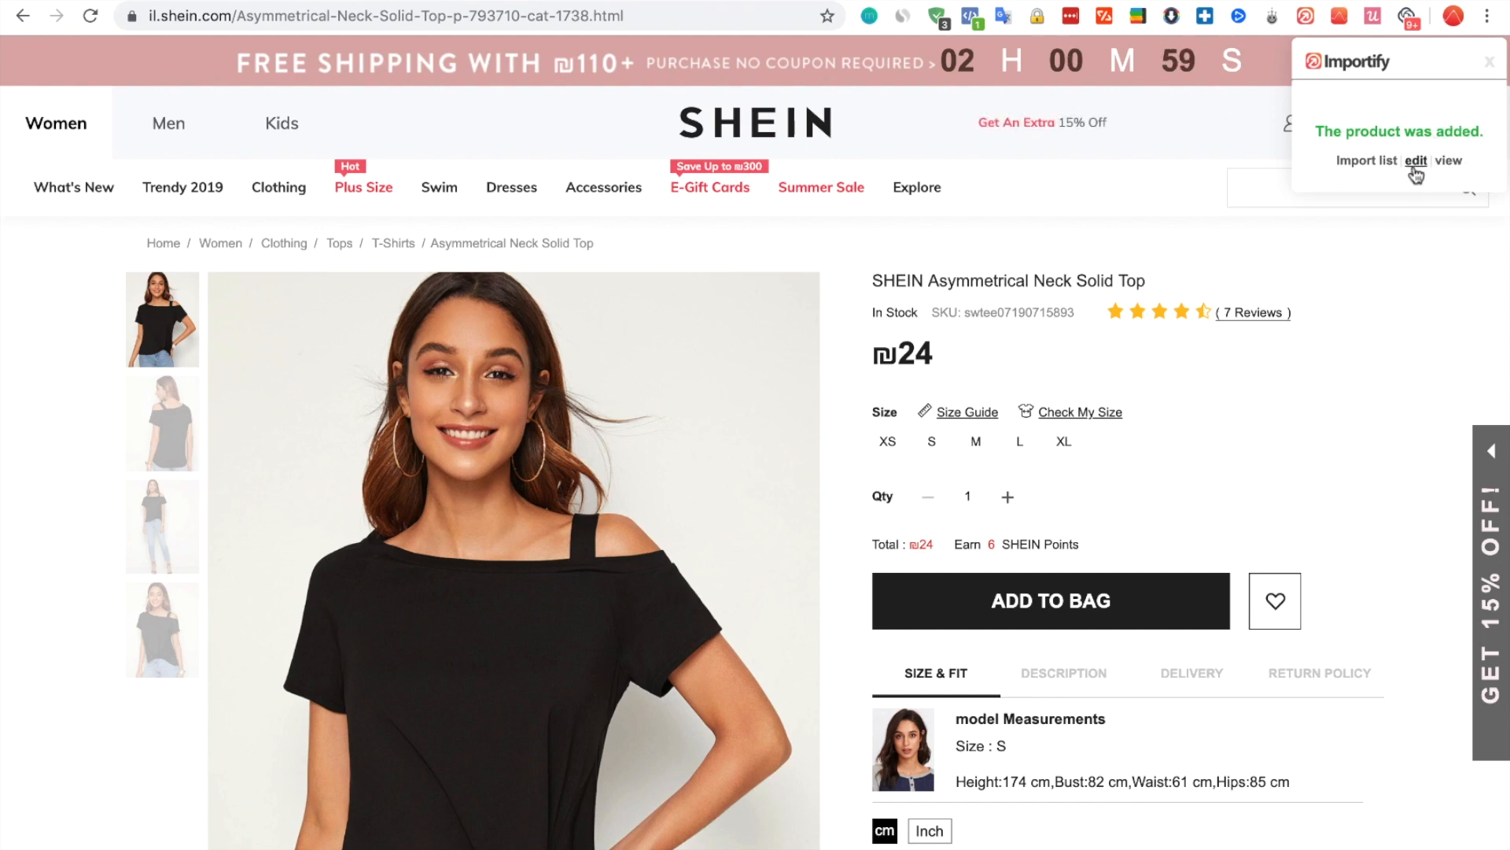
pyautogui.click(1414, 163)
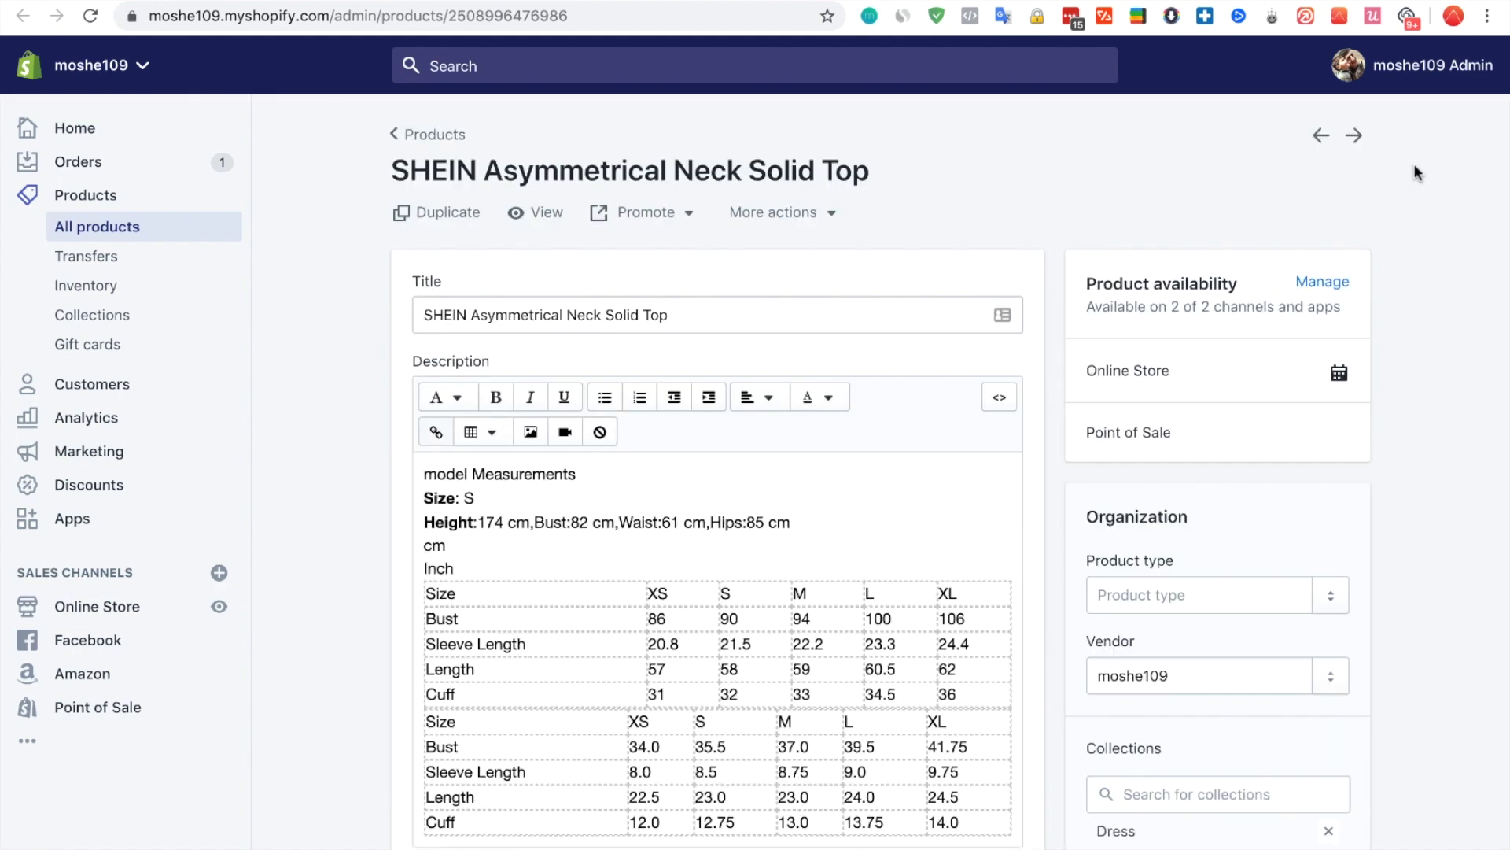
pyautogui.scroll(-3)
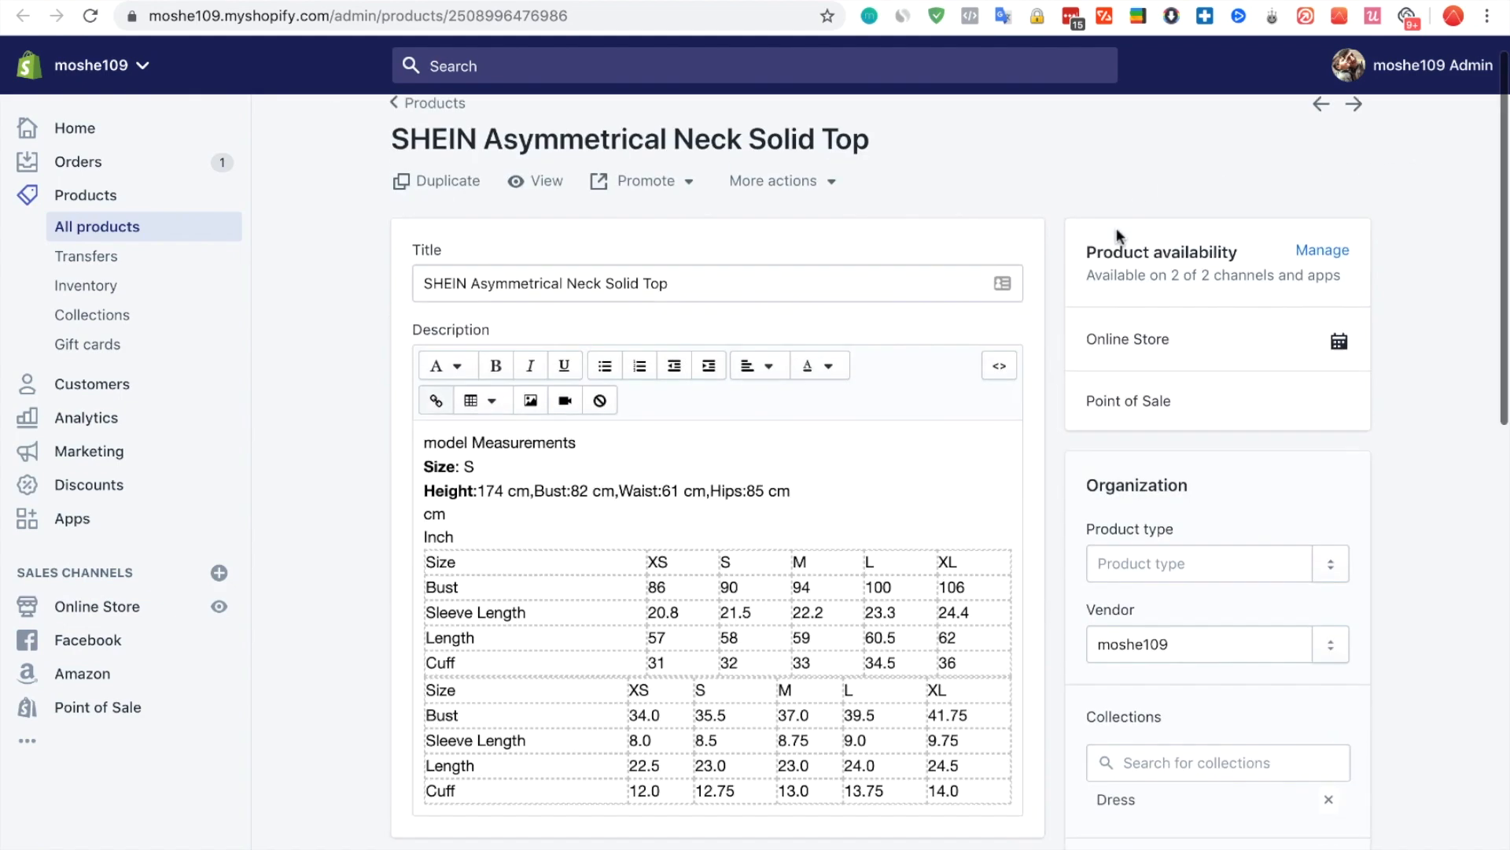
pyautogui.scroll(-3)
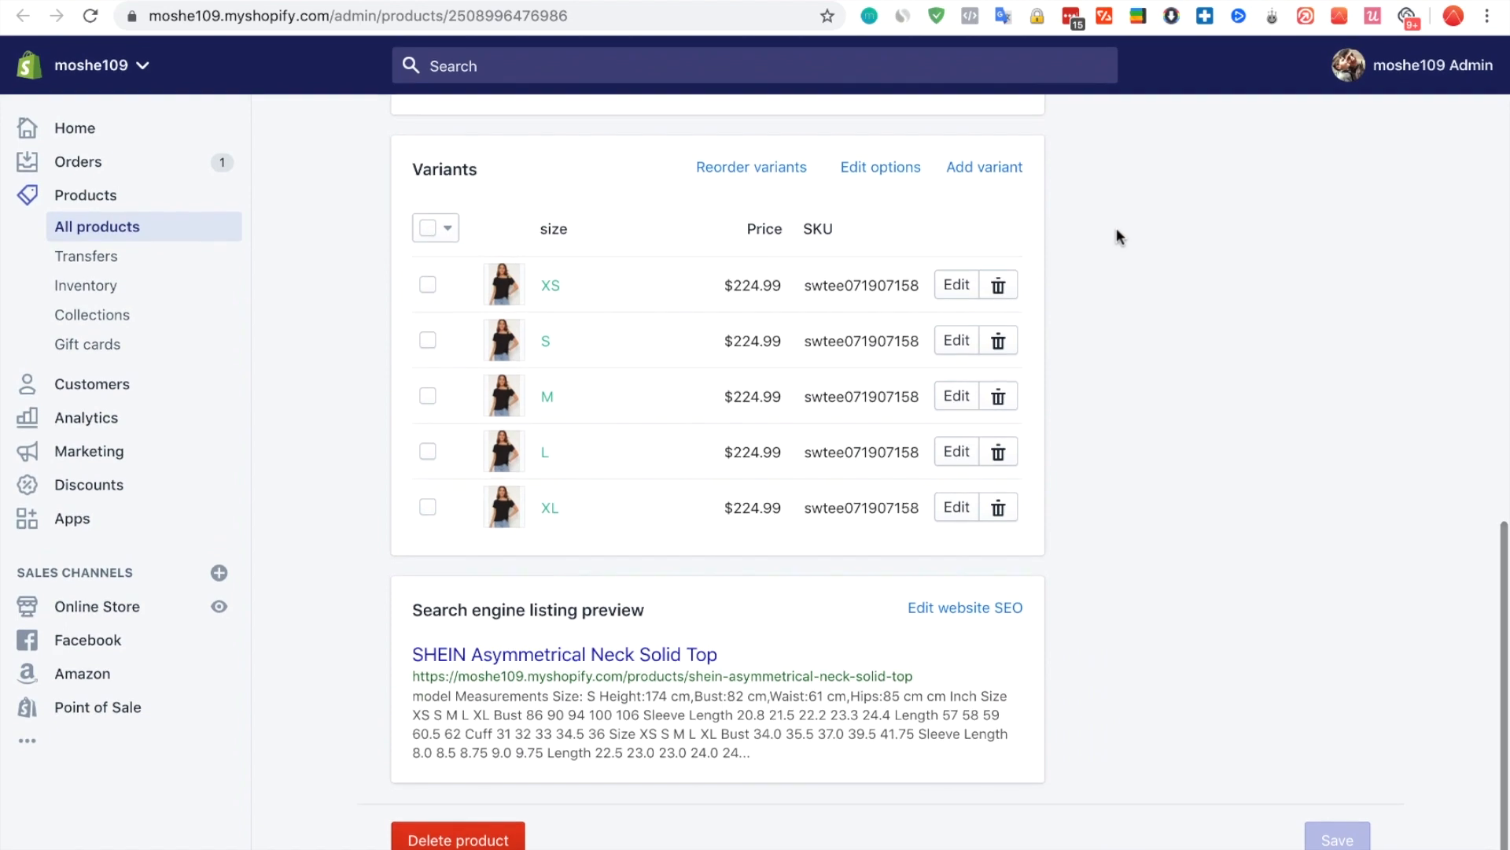